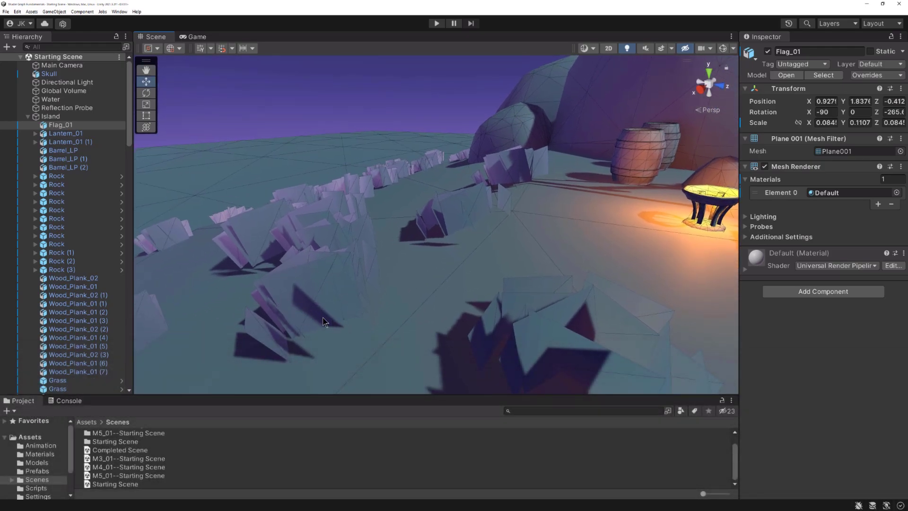
Wire the Flag ALB Sample Texture 2D's G output into a Preview node and search 'blend'
left_click_drag(325, 322, 417, 266)
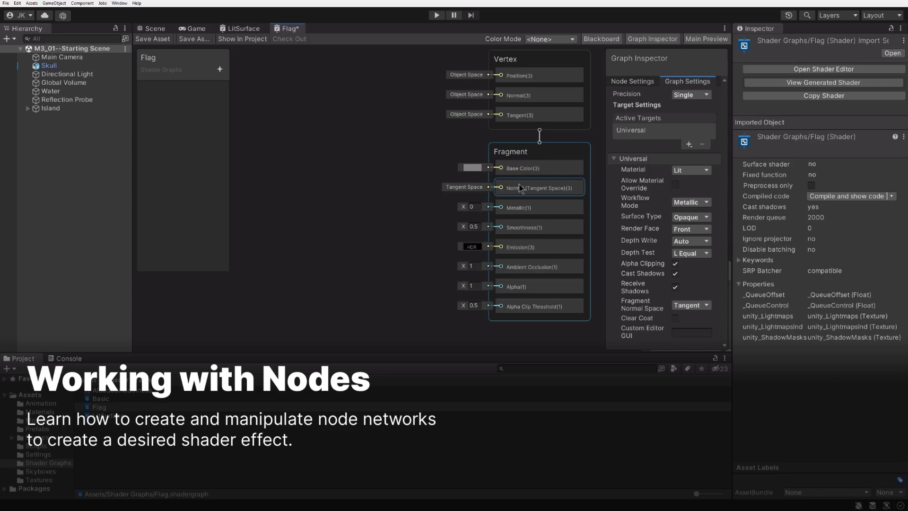
left_click(106, 416)
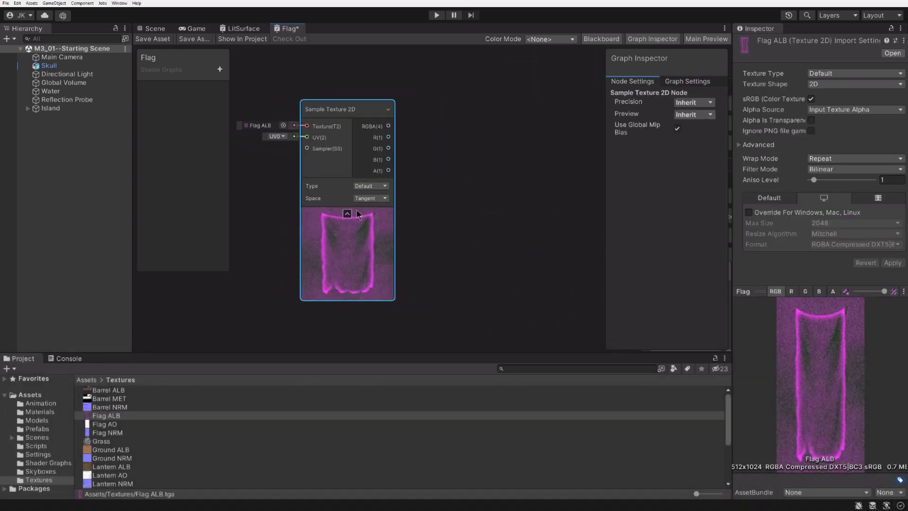
type("blend")
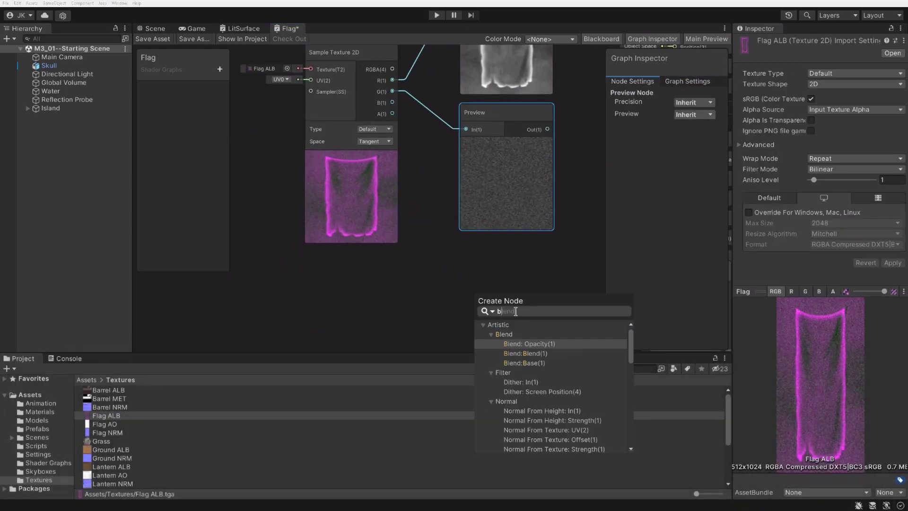